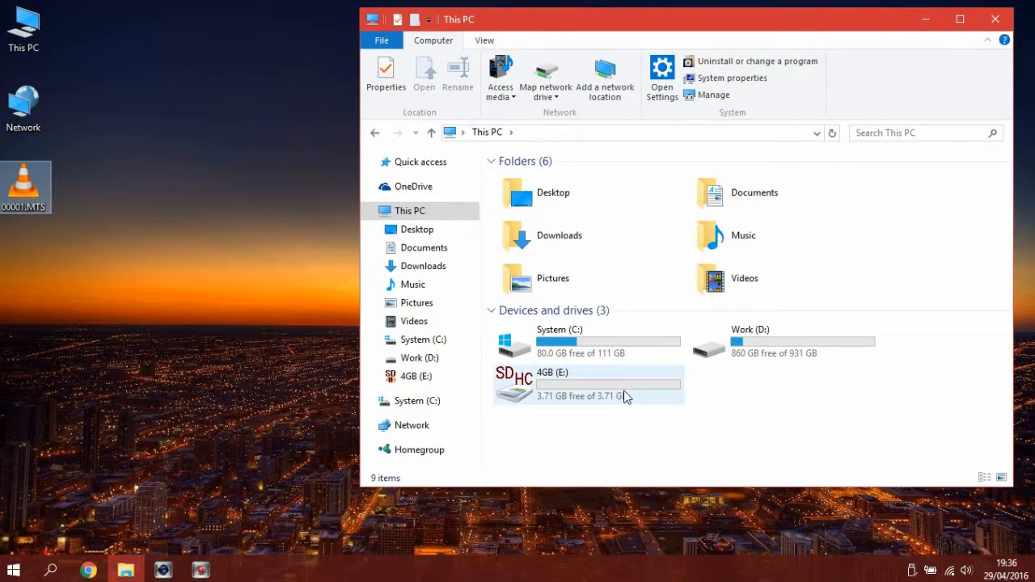
Drag 00001.MTS from the desktop into the empty 4GB (E:) SD card.
{"action": "double_click", "coordinate": [588, 384]}
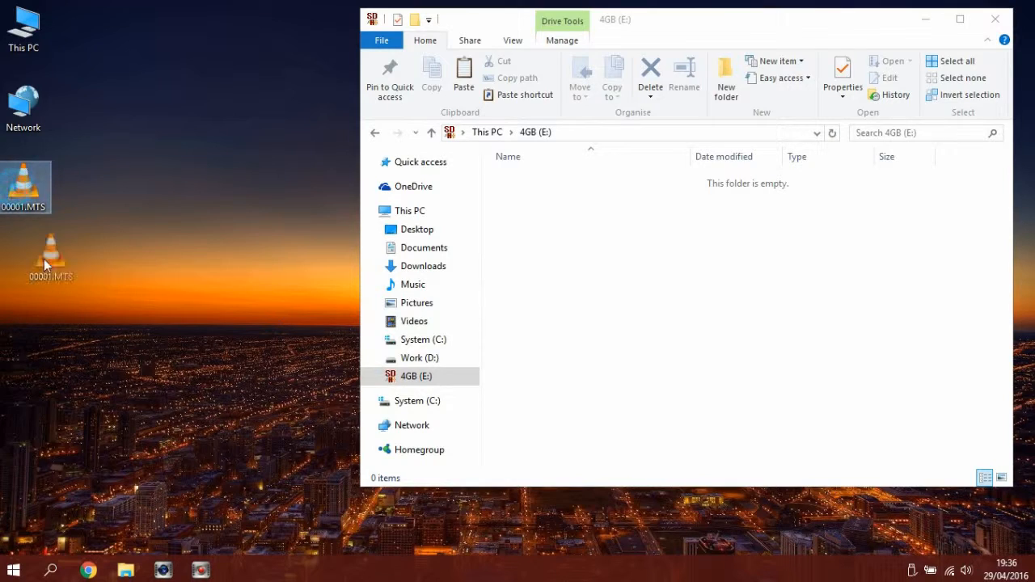
{"action": "left_click_drag", "start_coordinate": [51, 259], "coordinate": [566, 226]}
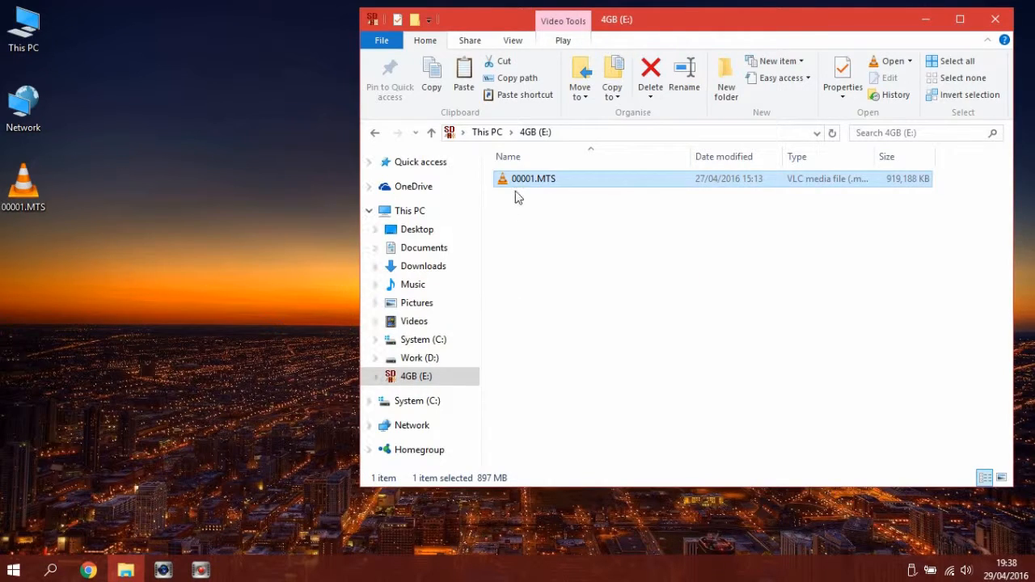
Remove the 00001.MTS copy from 4GB (E:), return to This PC, and eject the SDHC card.
{"action": "right_click", "coordinate": [534, 178]}
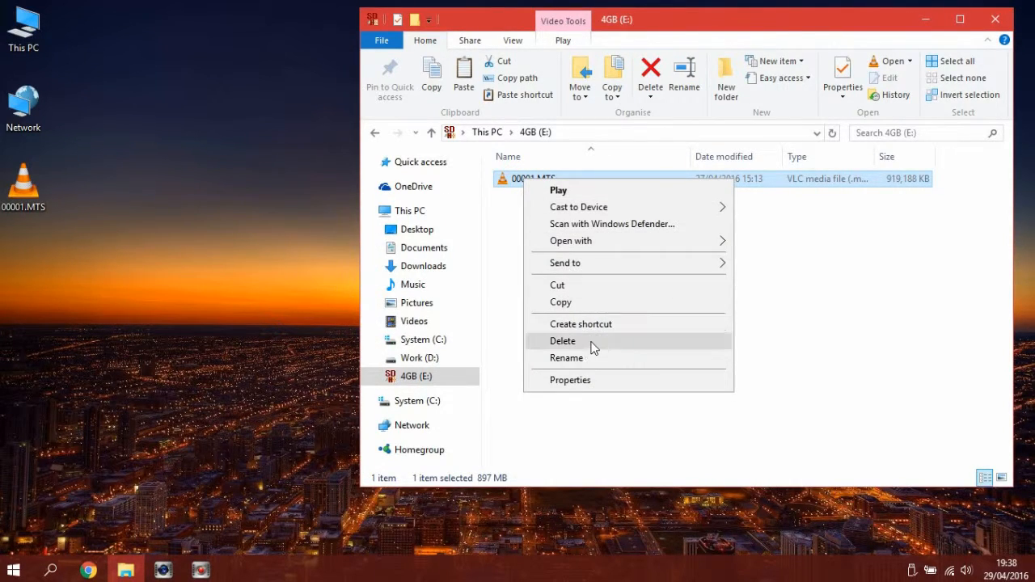
{"action": "left_click", "coordinate": [563, 341]}
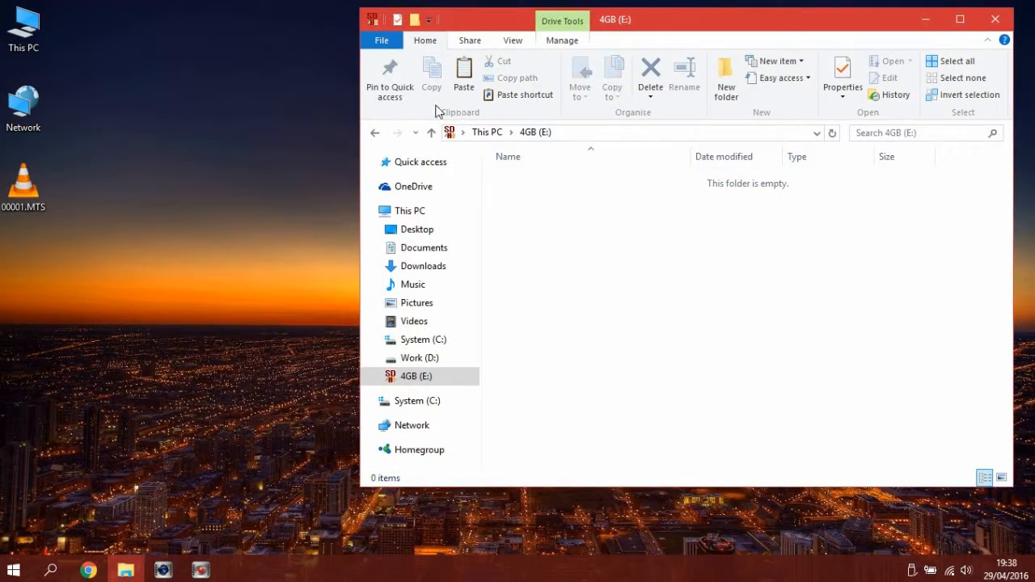
{"action": "left_click", "coordinate": [411, 210]}
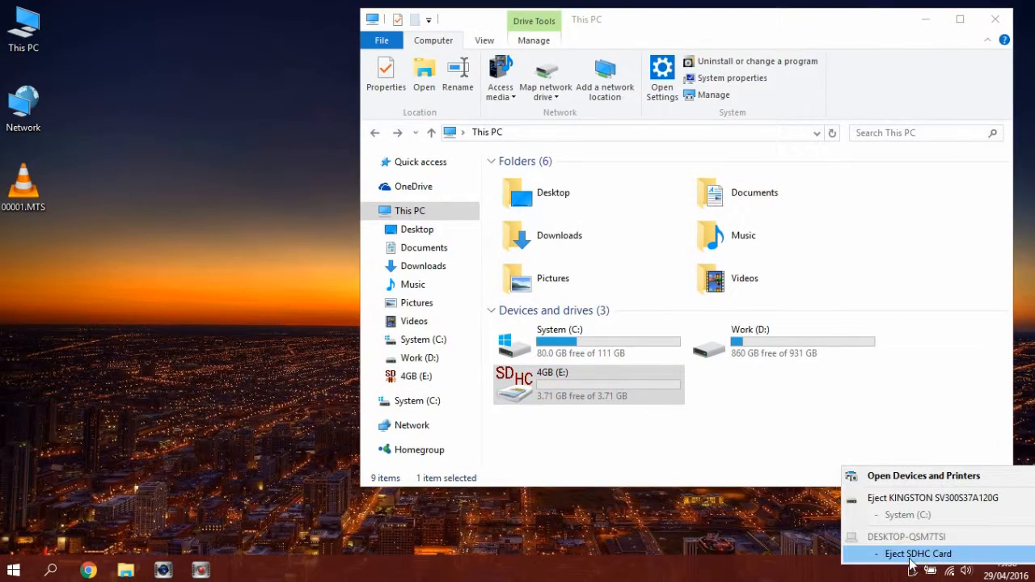
{"action": "left_click", "coordinate": [918, 553]}
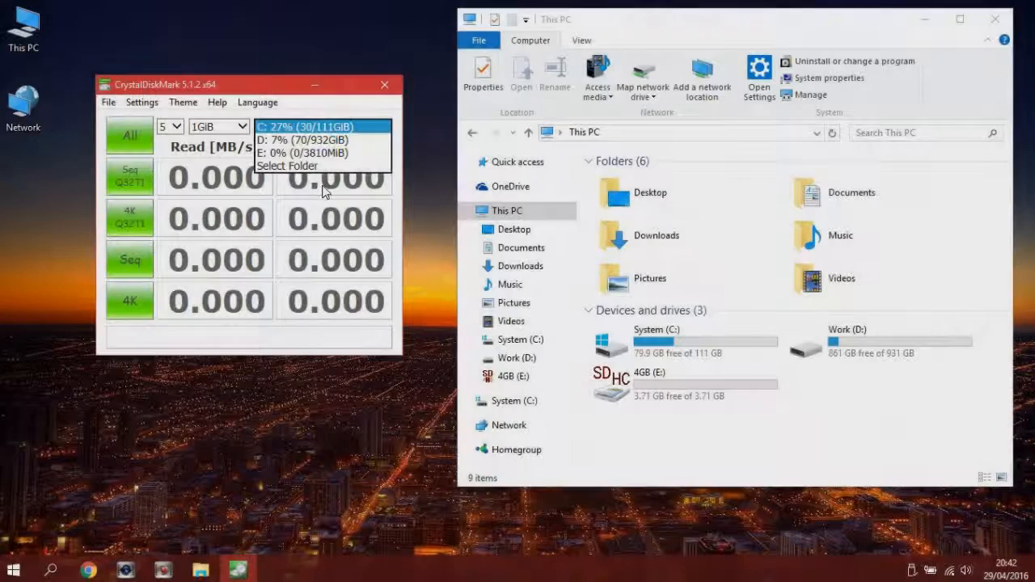
Run all CrystalDiskMark tests on drive E:, yielding about 18.59 MB/s read and 9.149 MB/s write.
{"action": "left_click", "coordinate": [303, 153]}
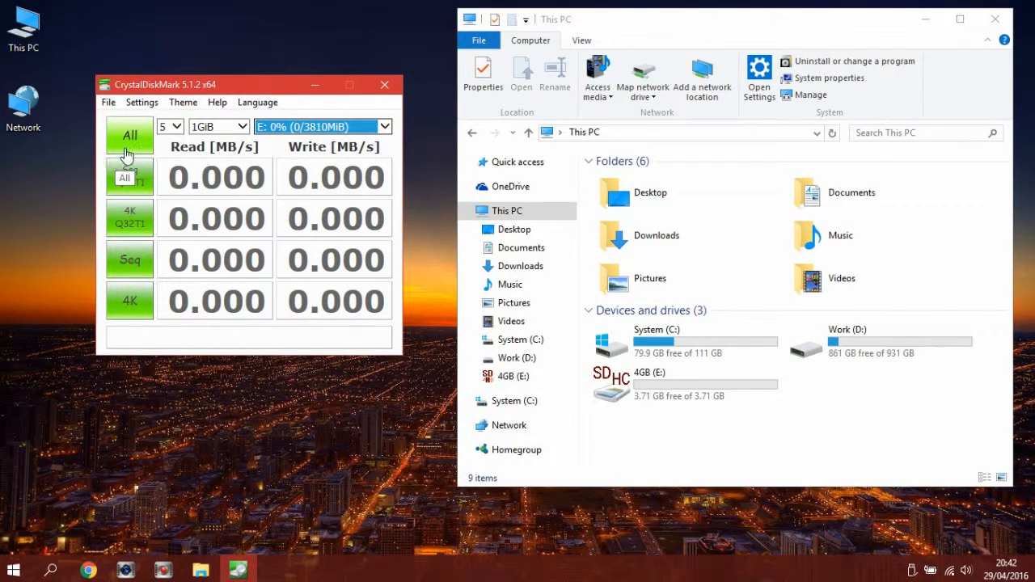
{"action": "left_click", "coordinate": [129, 135]}
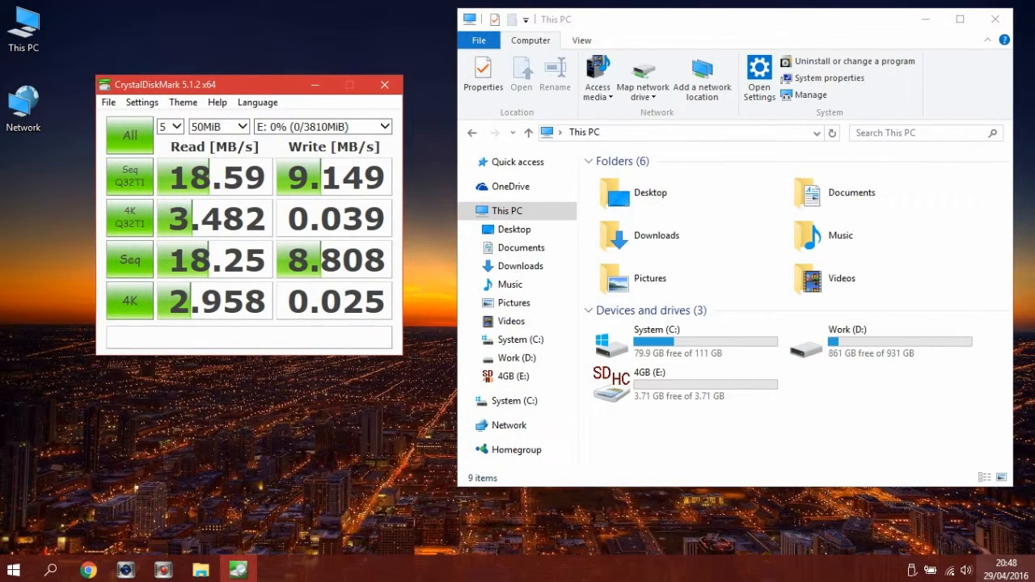
{"action": "left_click", "coordinate": [129, 134]}
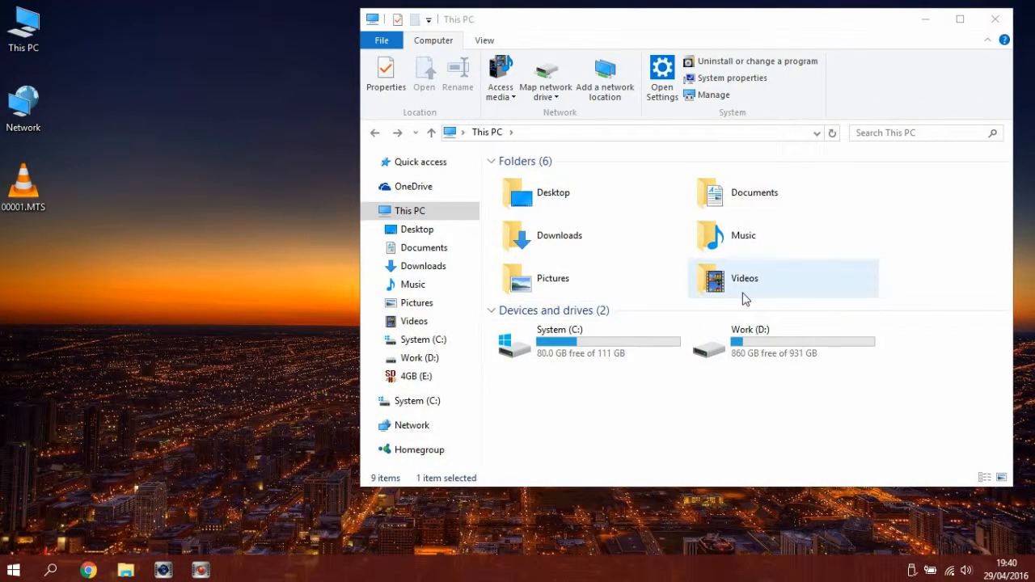
Copy 00001.MTS into the Videos folder, delete that copy, then copy it in again.
{"action": "double_click", "coordinate": [744, 277]}
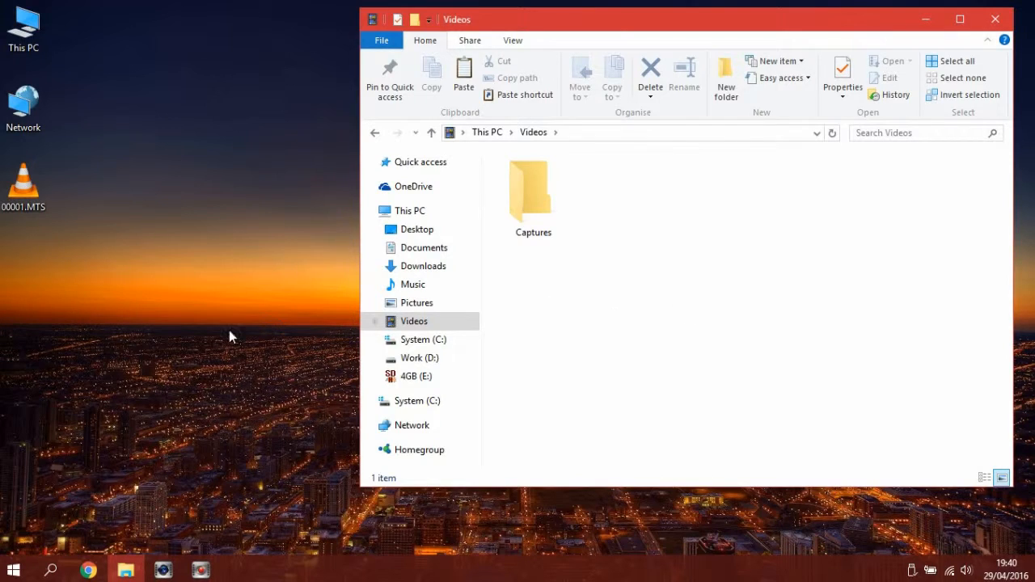
{"action": "left_click_drag", "start_coordinate": [24, 186], "coordinate": [60, 311]}
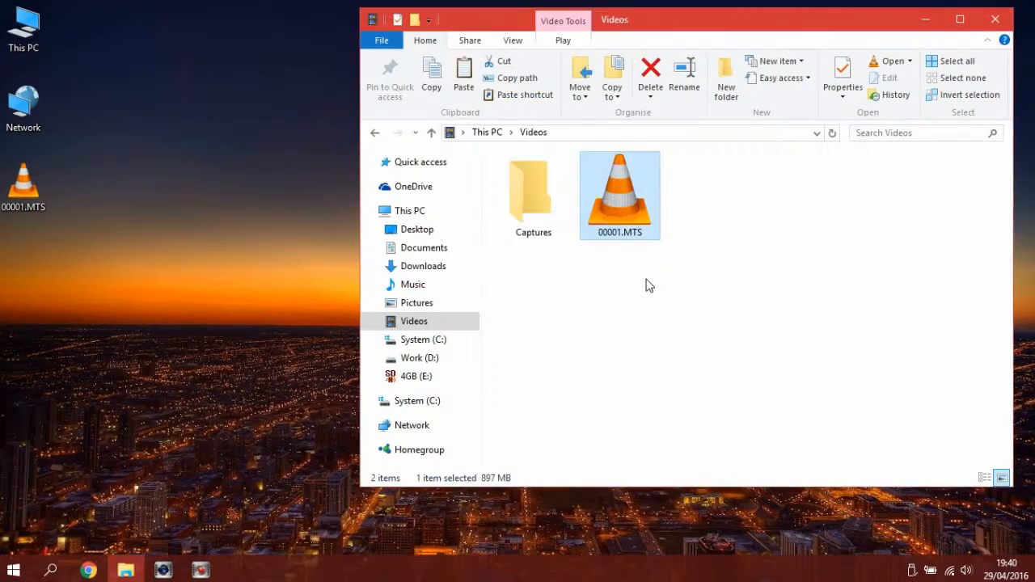
{"action": "left_click", "coordinate": [412, 210]}
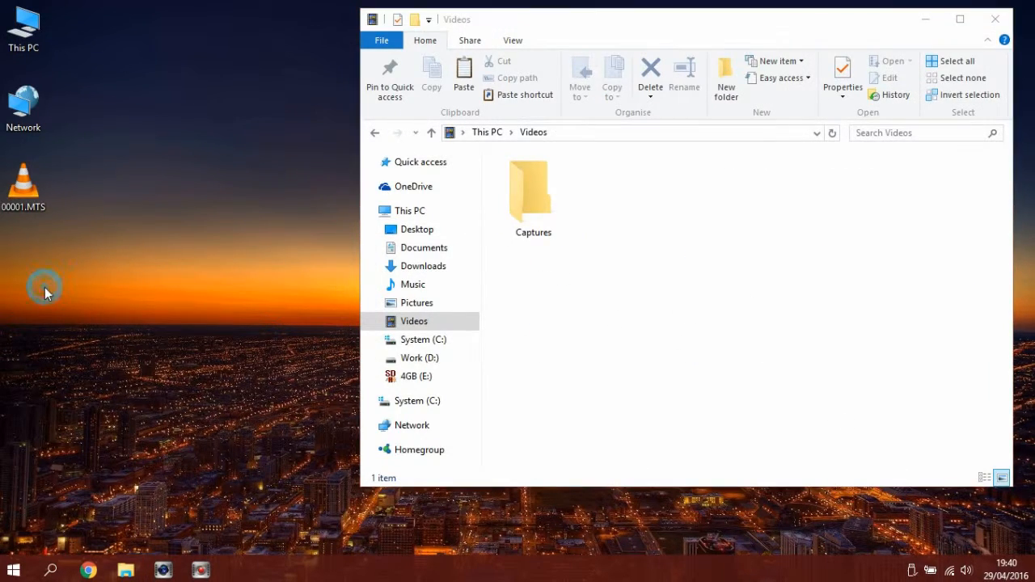
{"action": "left_click_drag", "start_coordinate": [24, 186], "coordinate": [574, 355]}
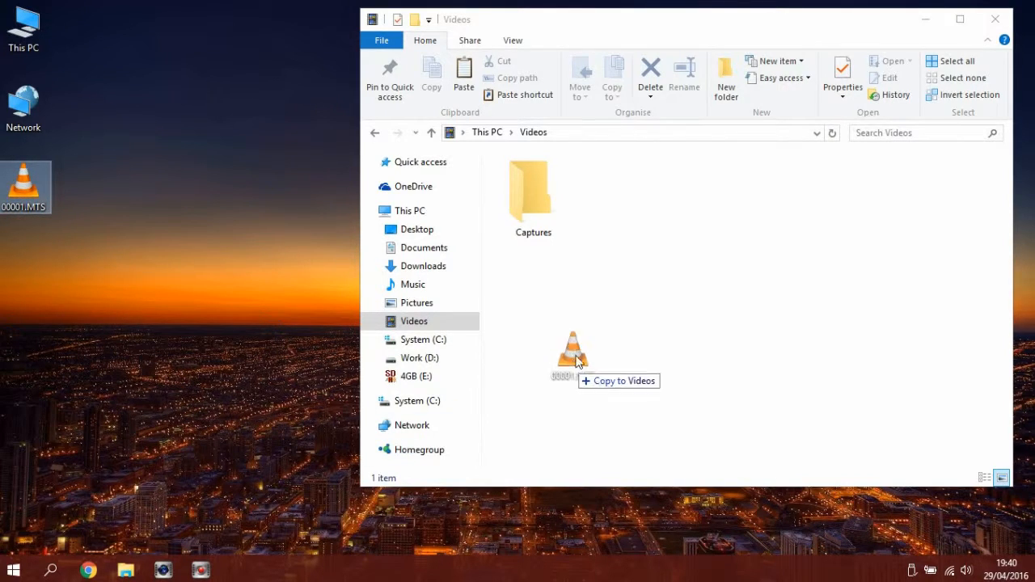